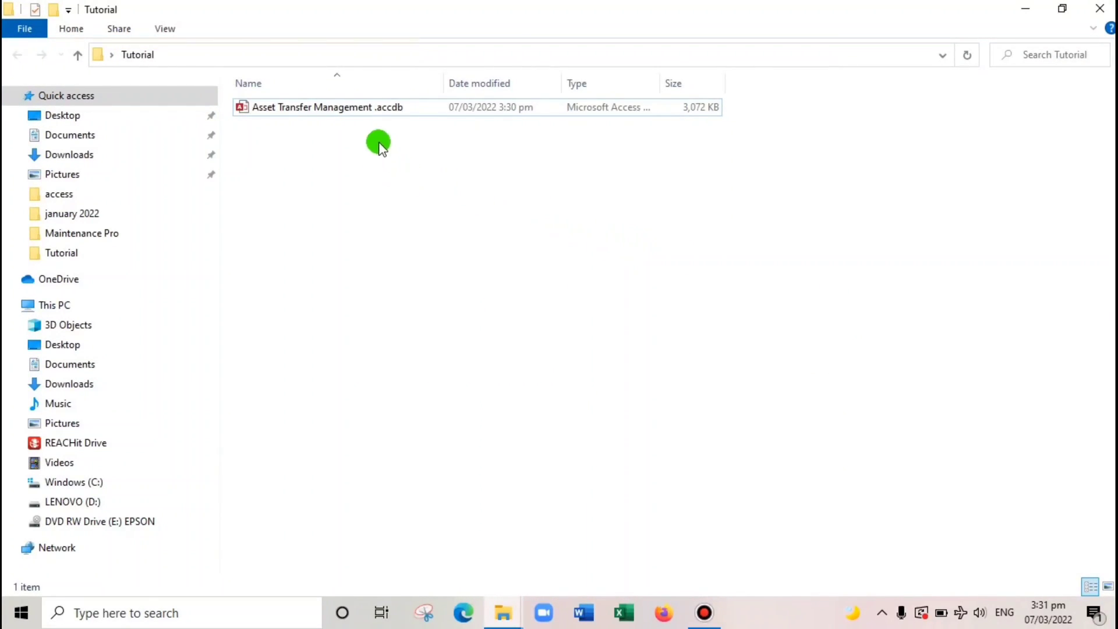
Open Asset Transfer Management .accdb from the Tutorial folder in Access
click(328, 107)
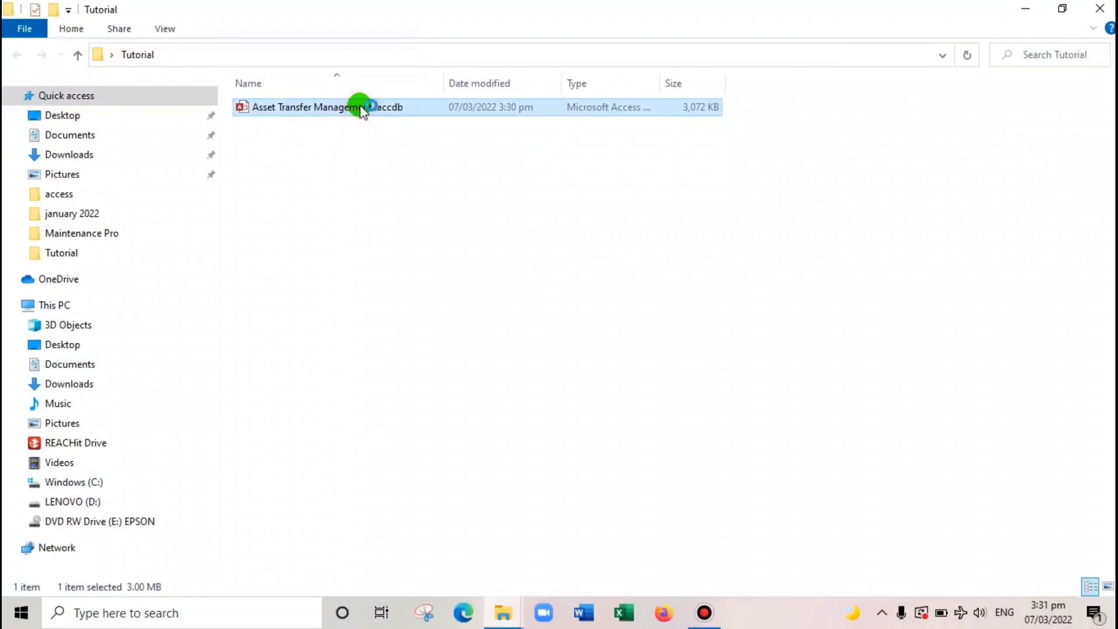
double_click(307, 107)
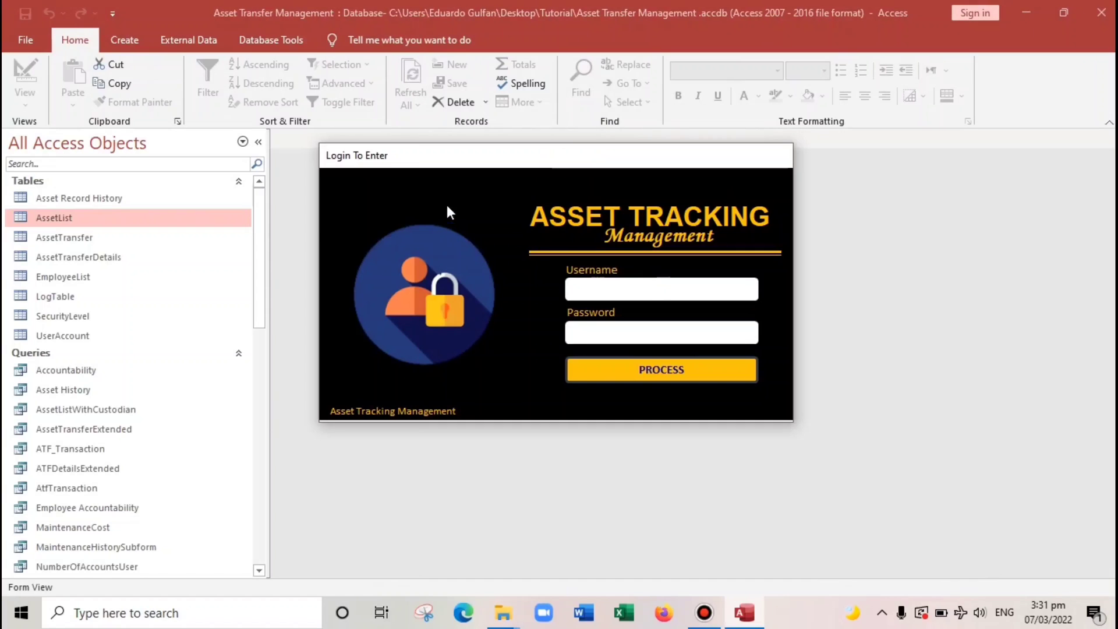
Switch the Login To Enter form to Design View so it can be closed
right_click(449, 212)
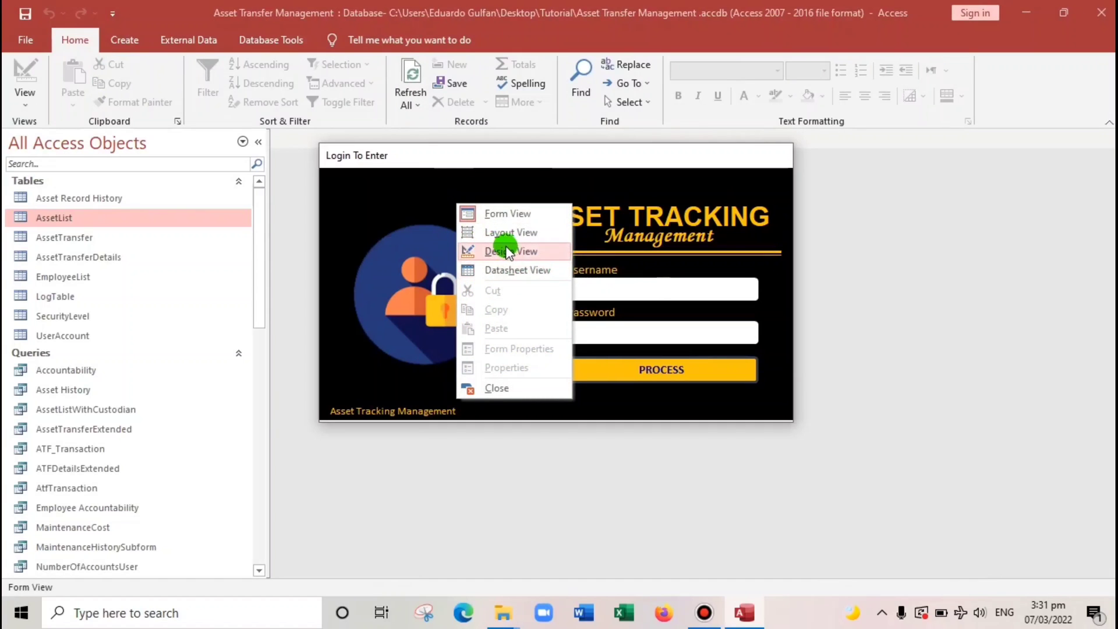
click(508, 252)
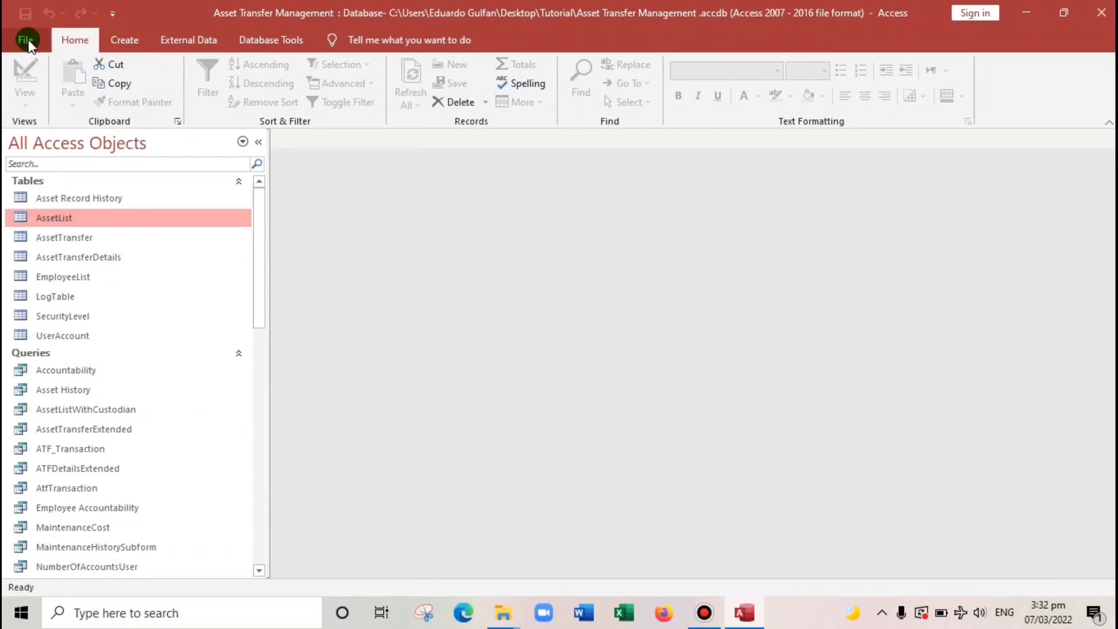
Choose Make ACCDE under File > Save As to compile an executable-only copy
click(26, 39)
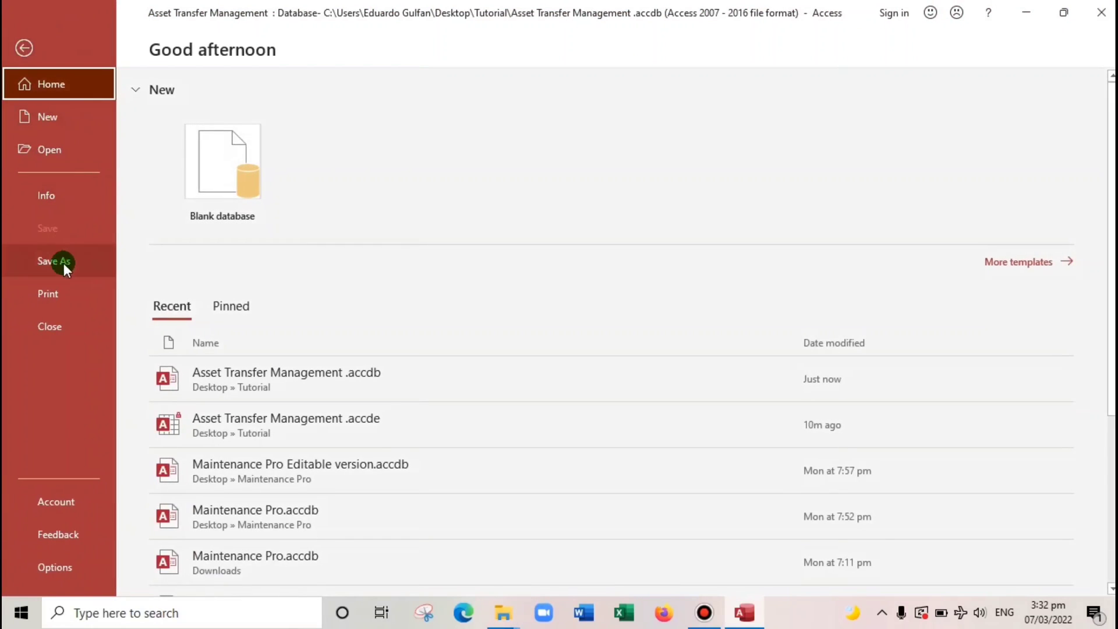
click(55, 261)
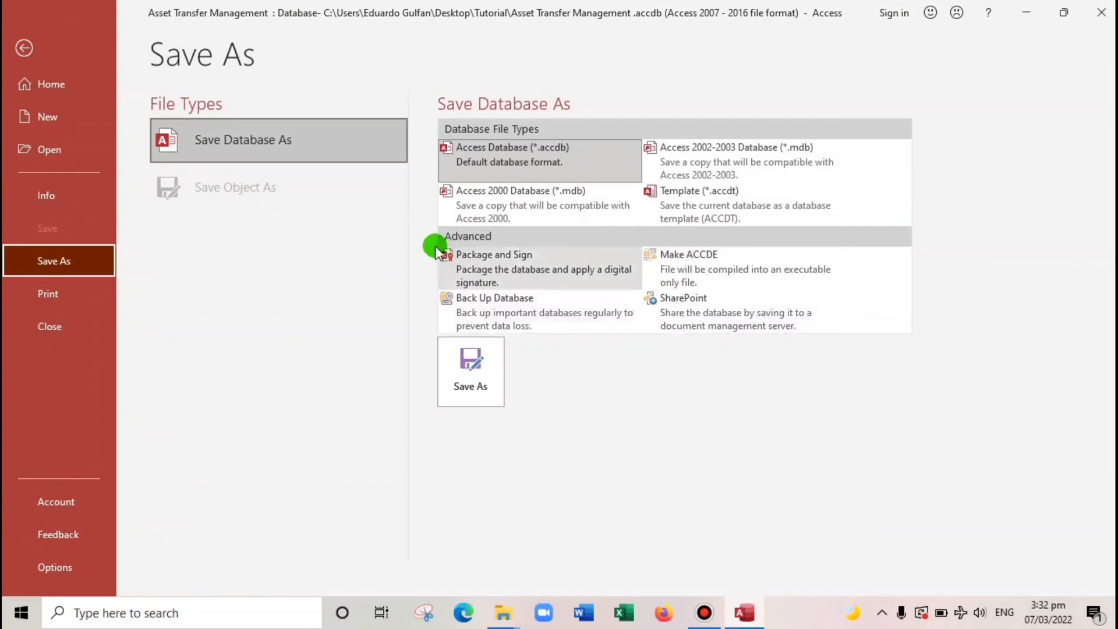
mouse_move(688, 268)
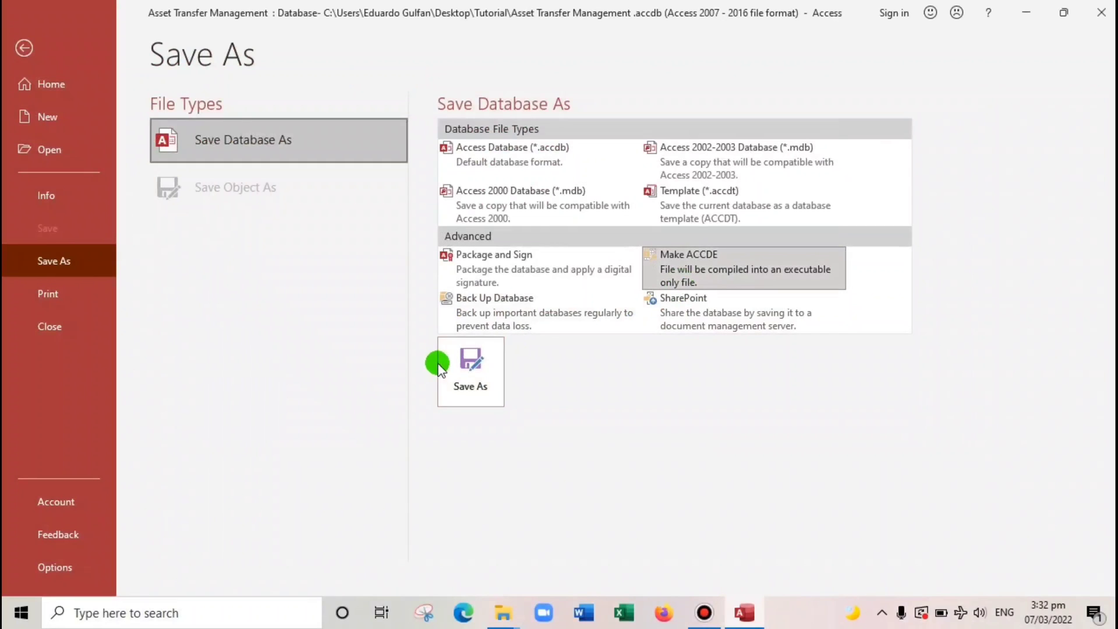
click(470, 370)
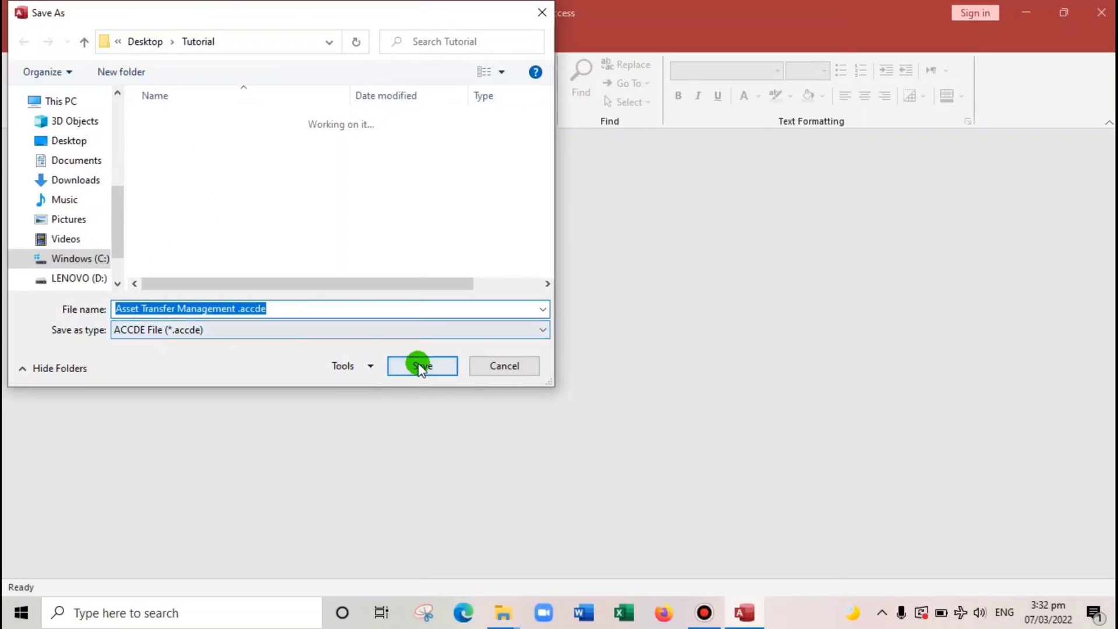
Save Asset Transfer Management .accde into the Tutorial folder beside the original
click(421, 365)
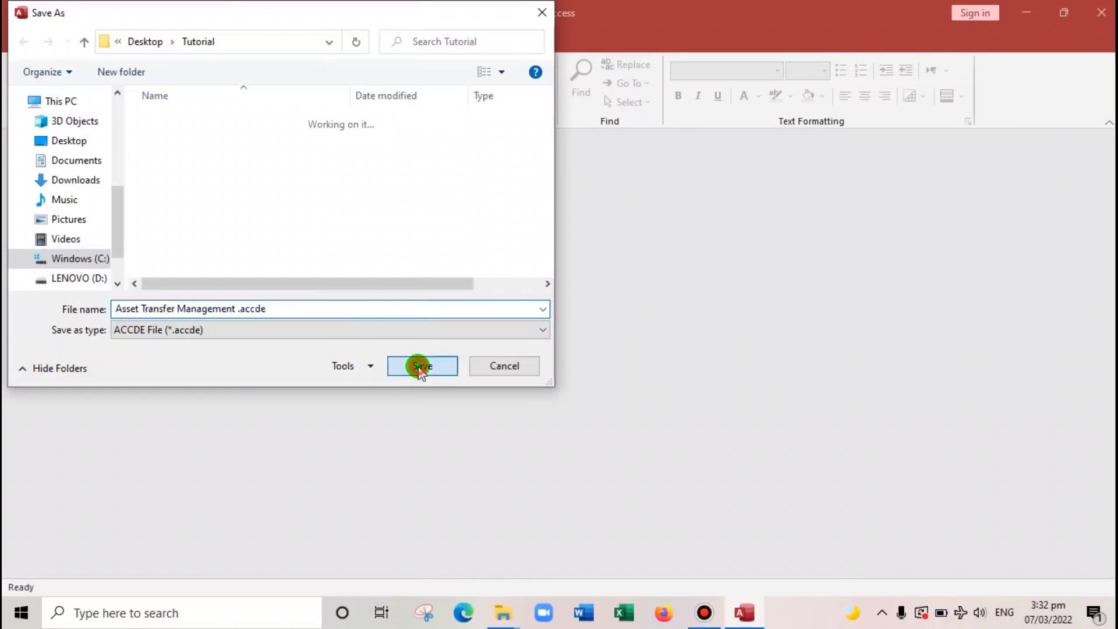
click(422, 366)
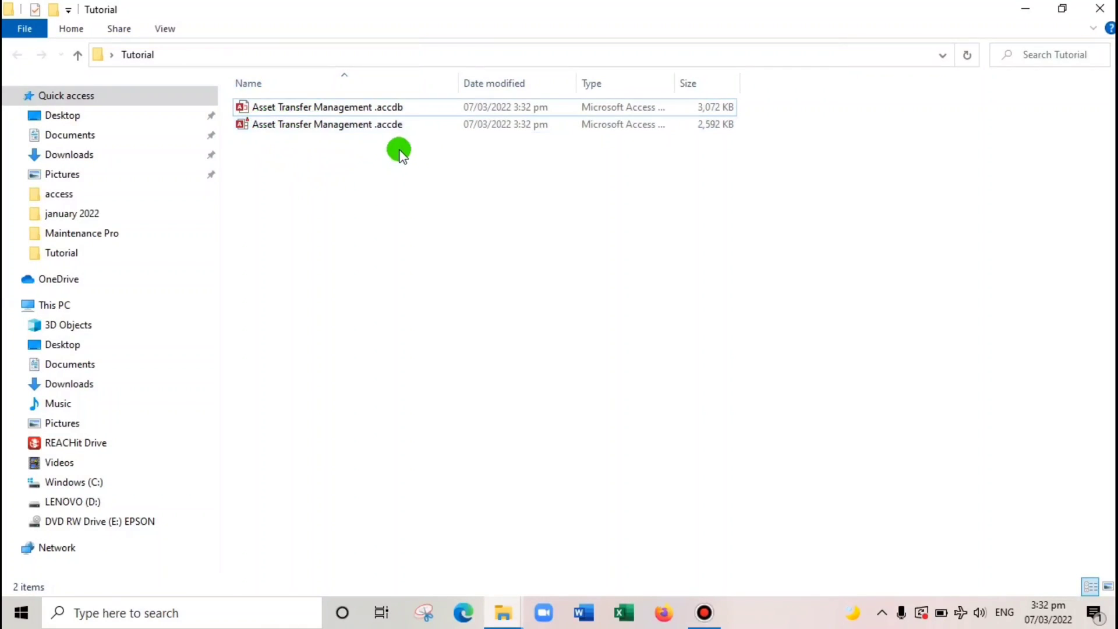
mouse_move(399, 125)
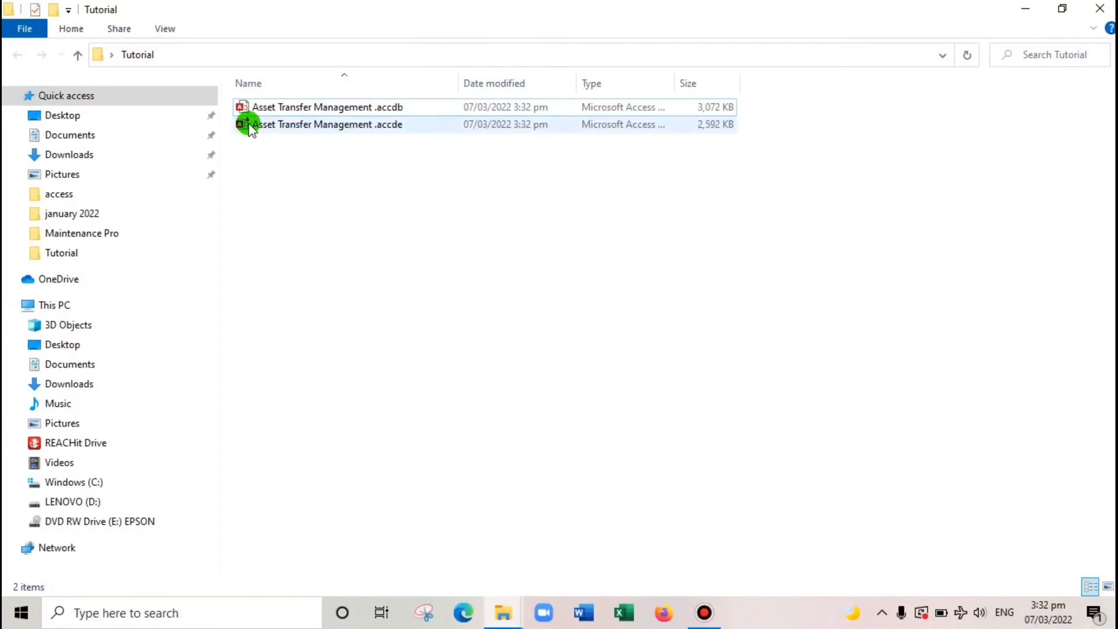
mouse_move(250, 125)
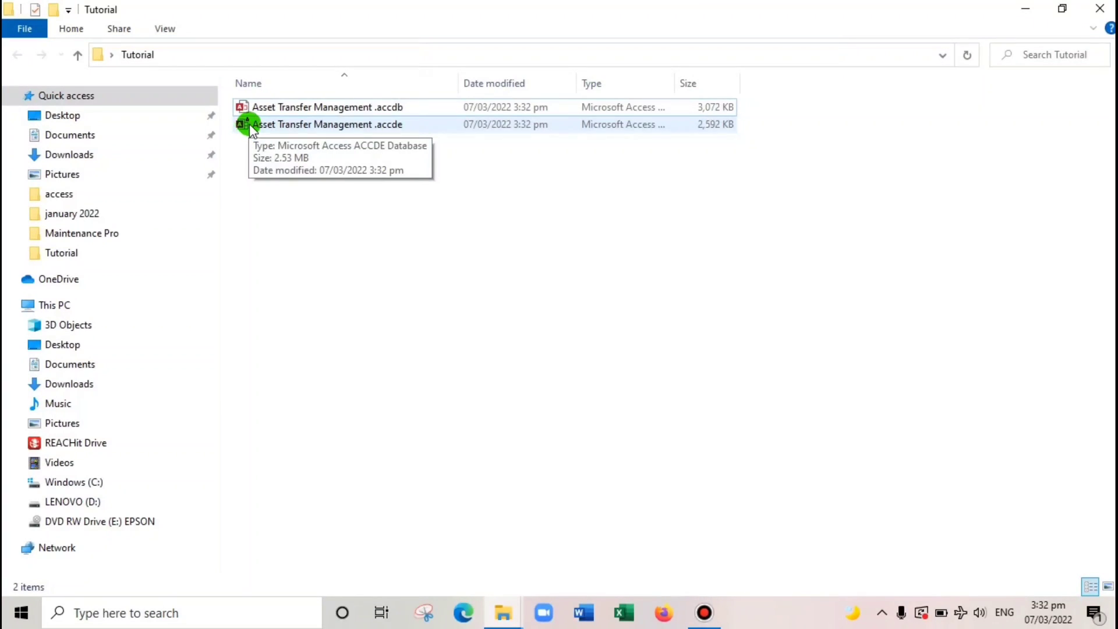
mouse_move(403, 137)
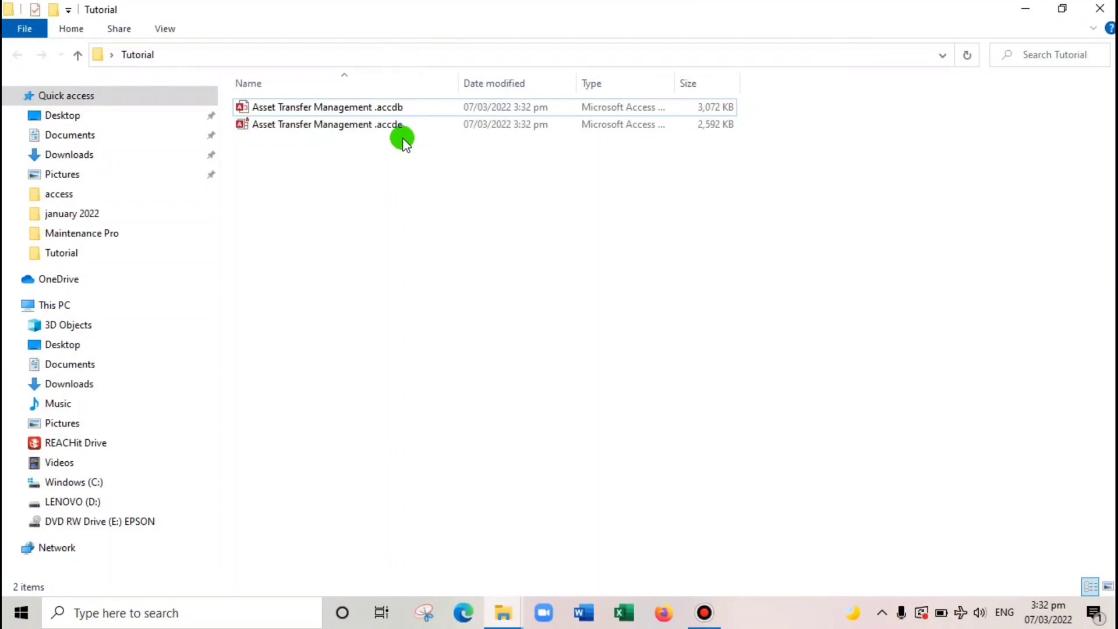
click(327, 125)
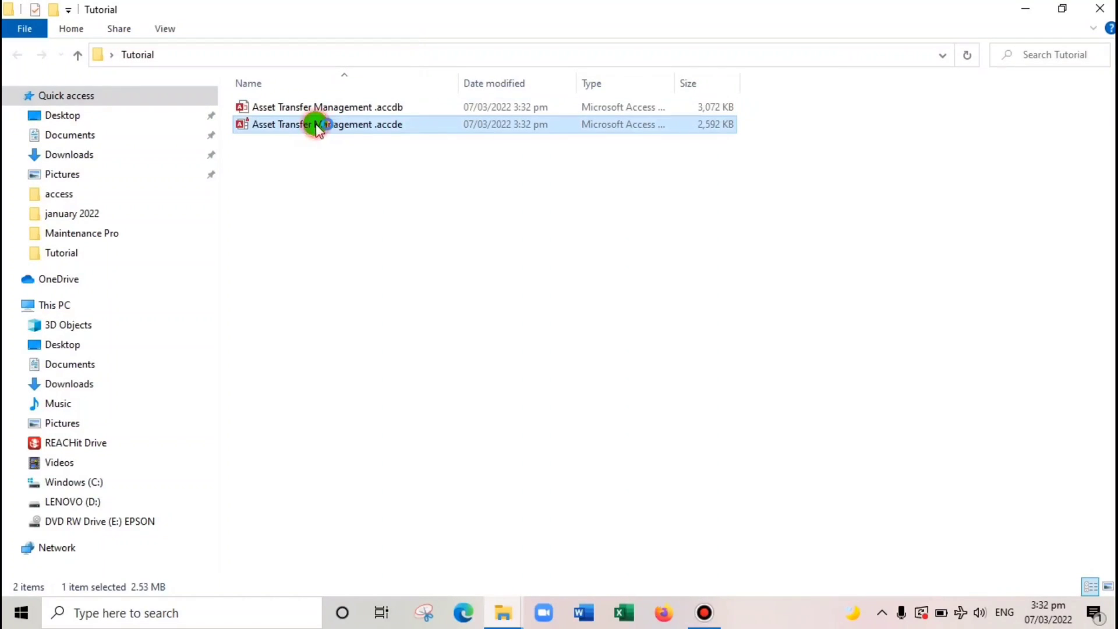
Open the .accde copy and confirm its login form offers only Form and Datasheet View
double_click(328, 124)
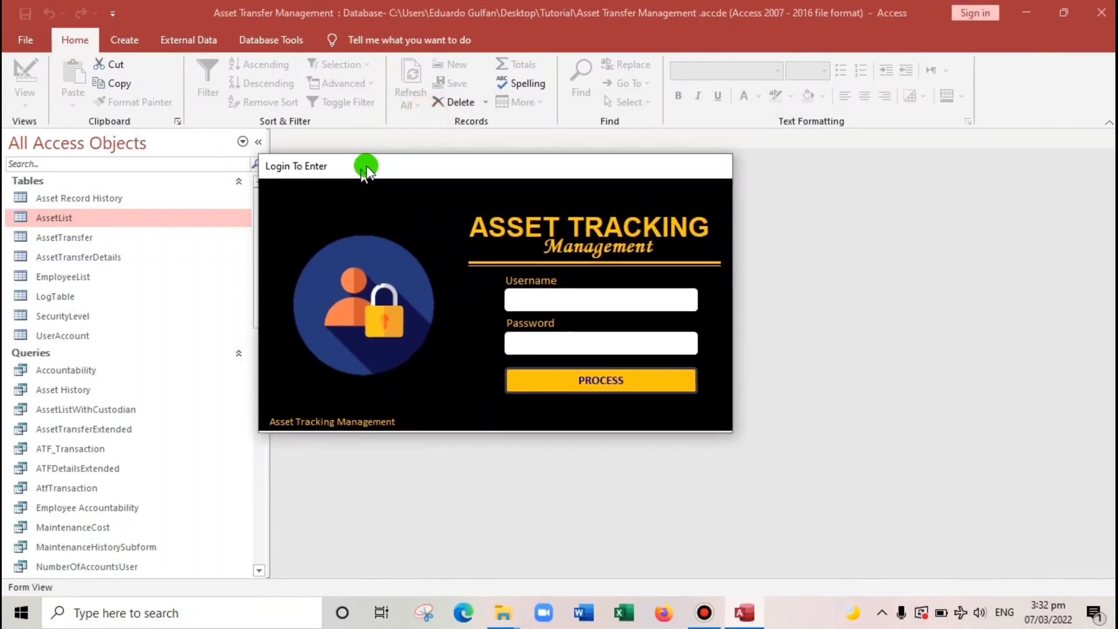
right_click(367, 165)
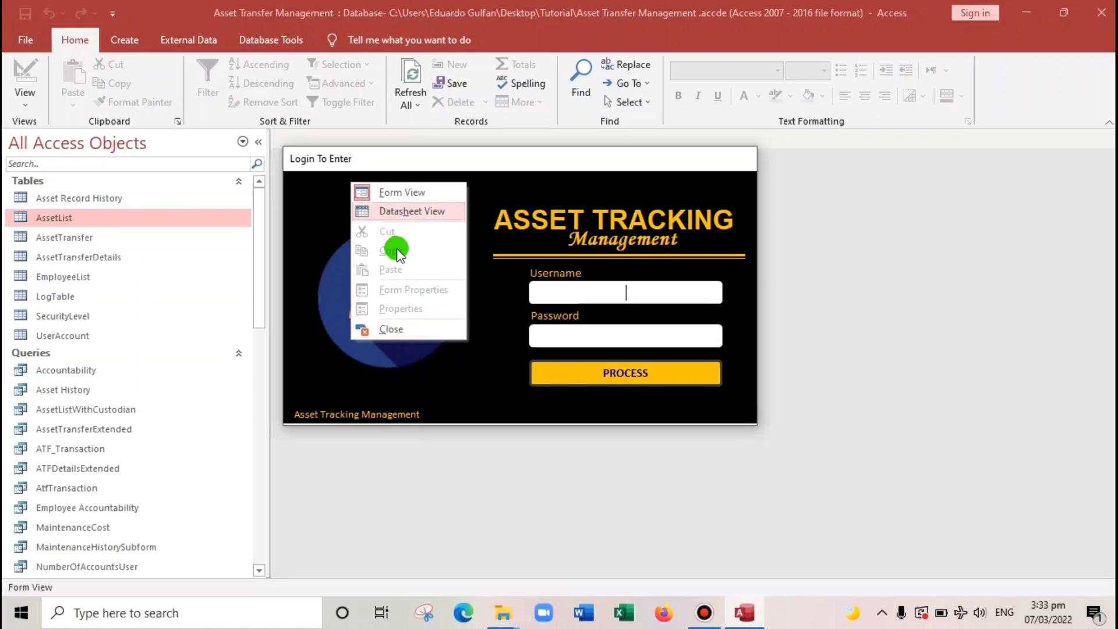
click(210, 180)
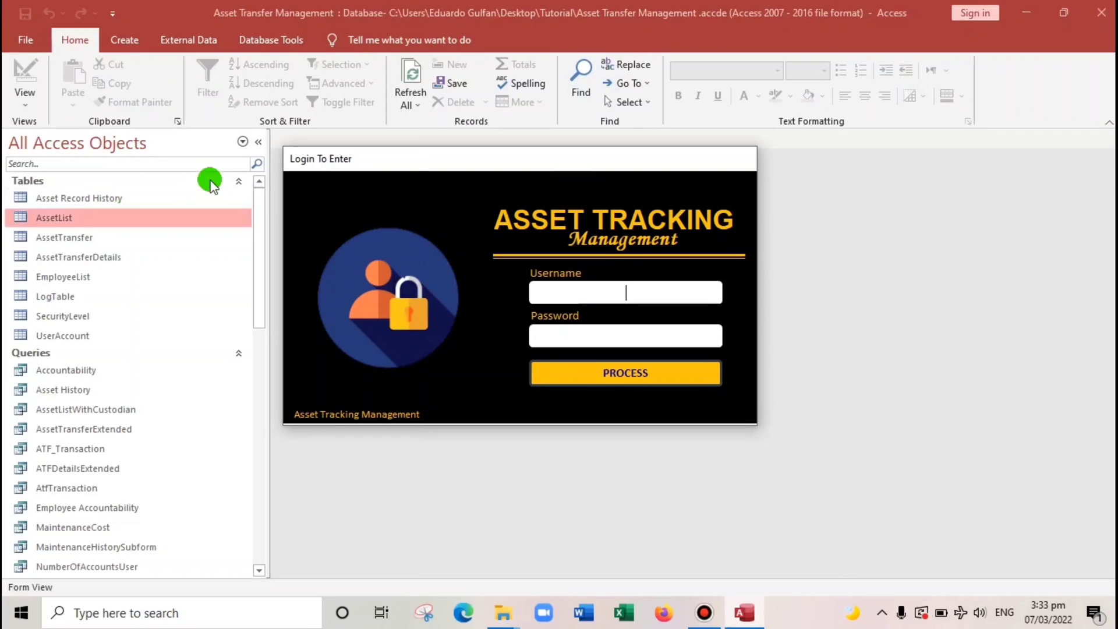
List only Forms and confirm Design View is greyed out for Add User Account
click(242, 141)
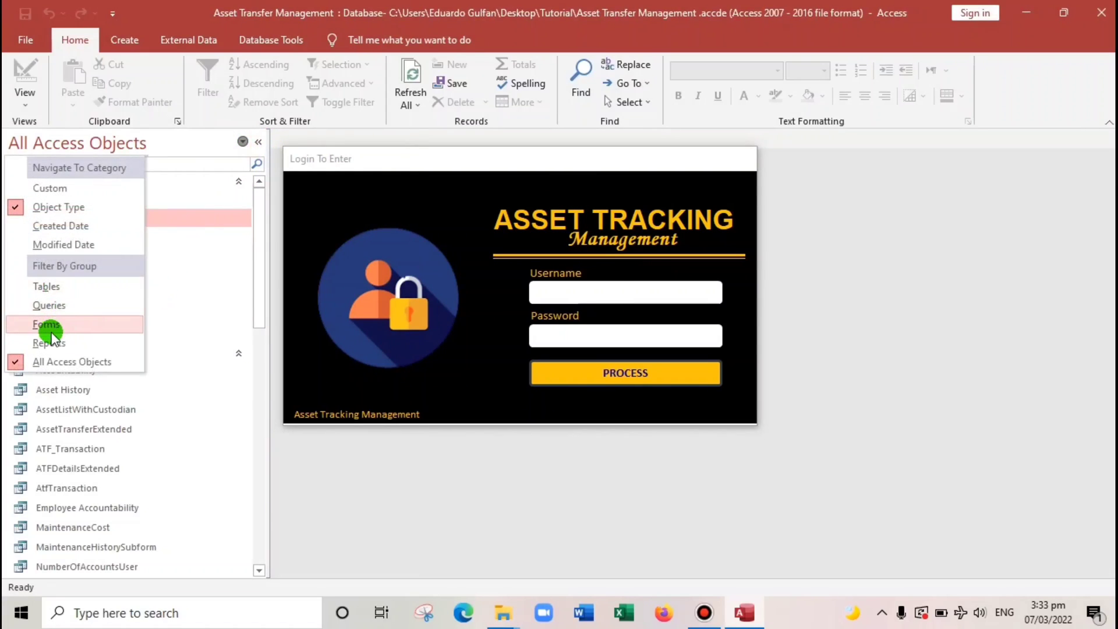
right_click(73, 183)
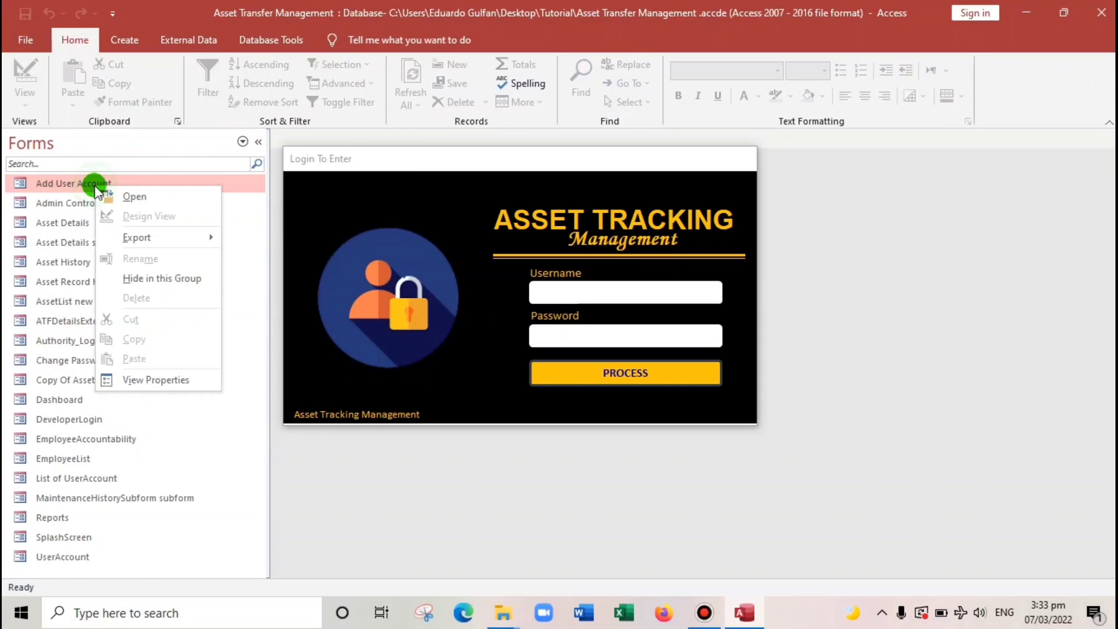
mouse_move(152, 220)
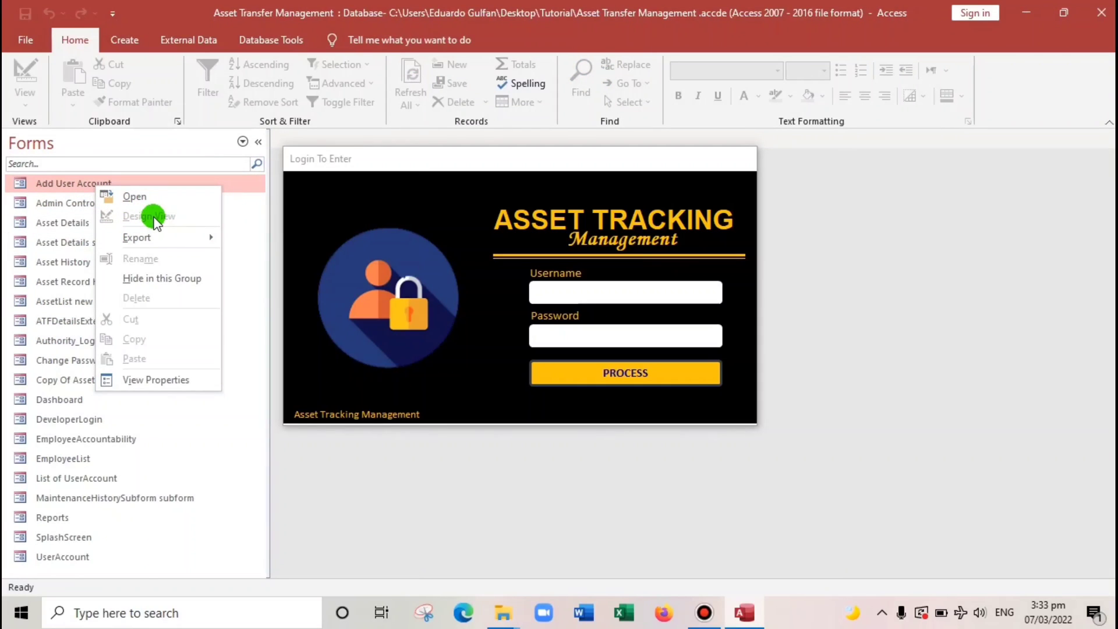
mouse_move(336, 237)
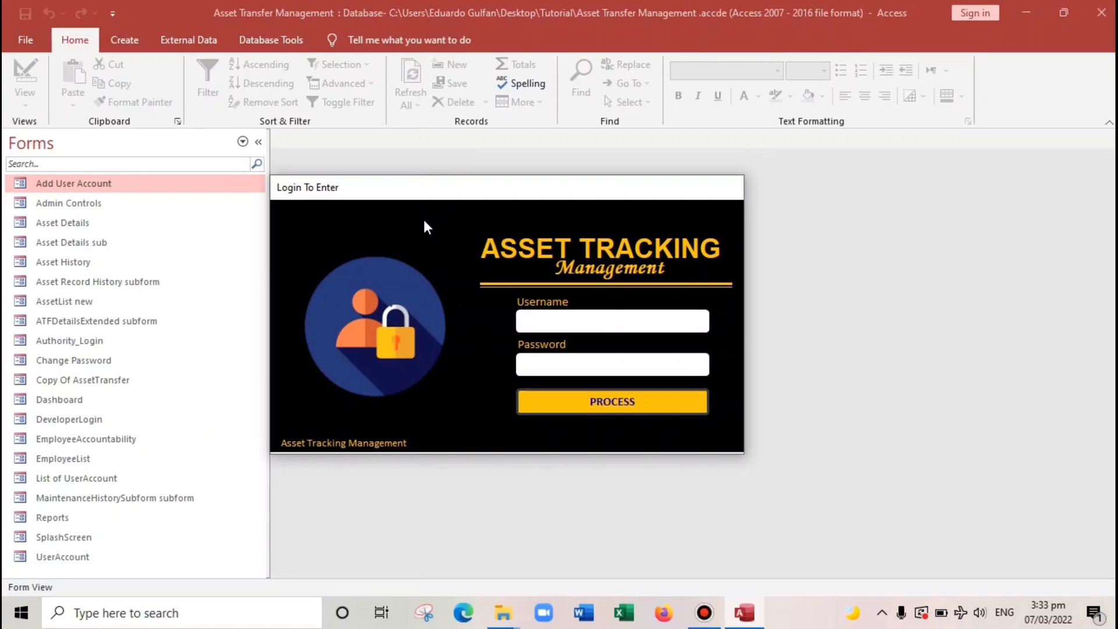
click(611, 321)
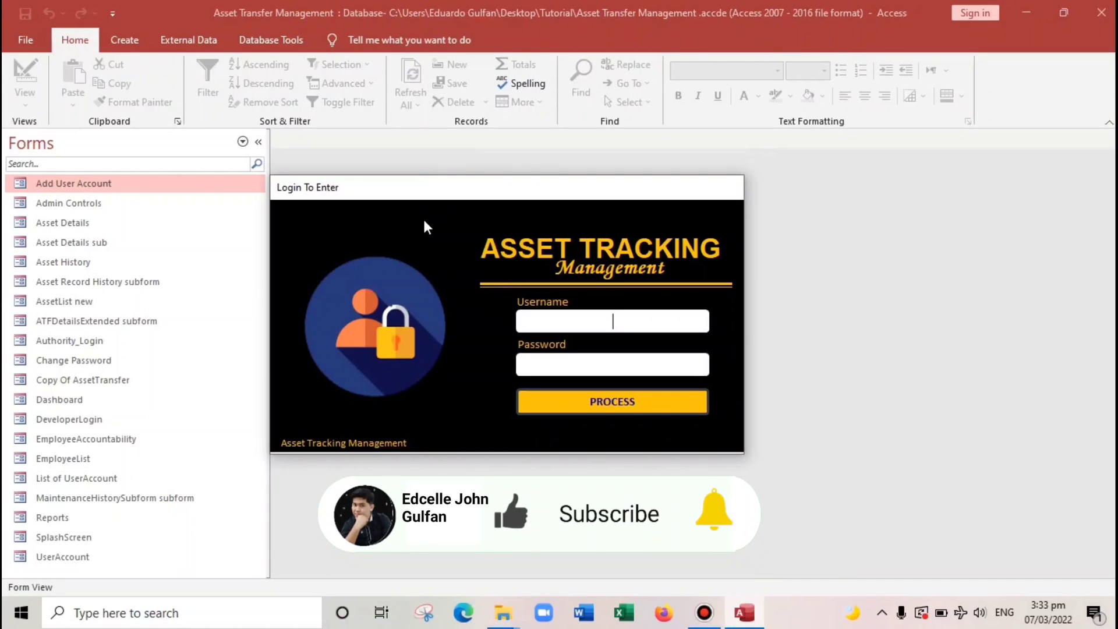